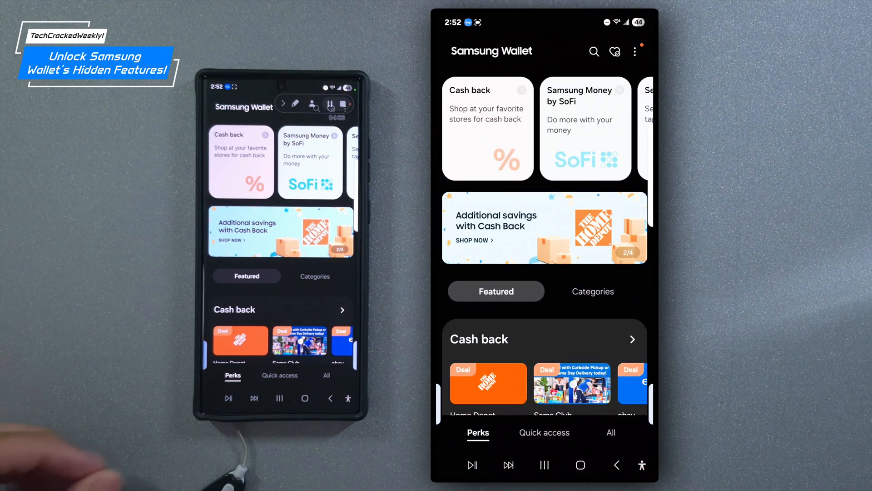
Step: Scroll down the Perks page toward the All tab showing My wallet
scroll(down, 3)
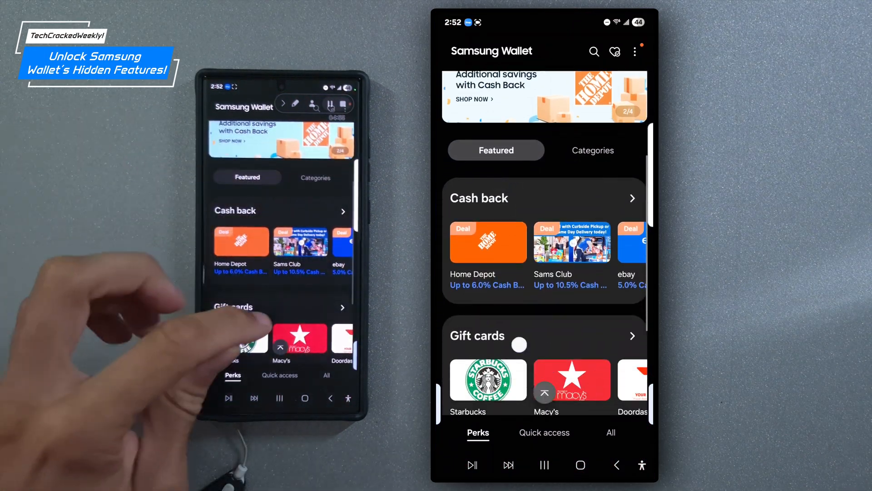
scroll(down, 3)
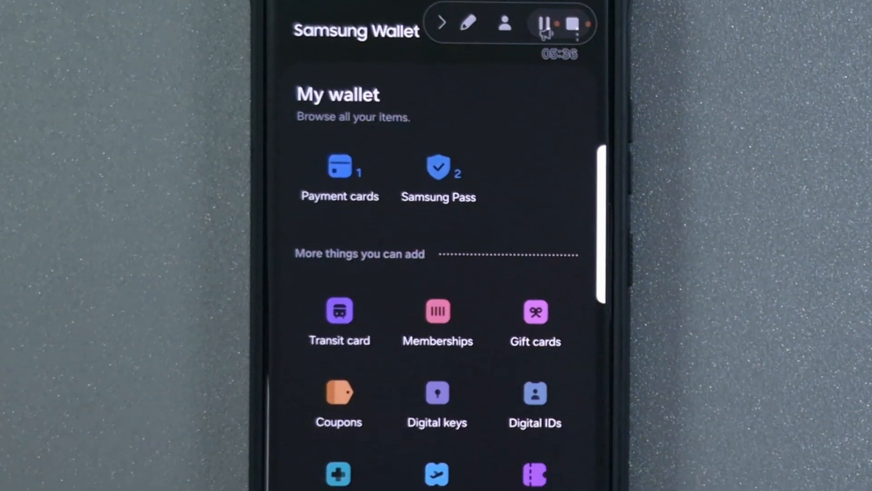
scroll(down, 3)
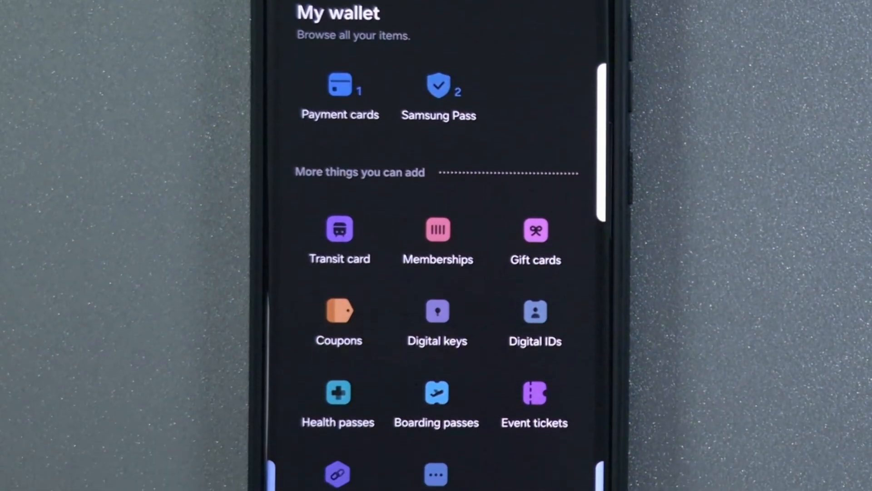
scroll(down, 3)
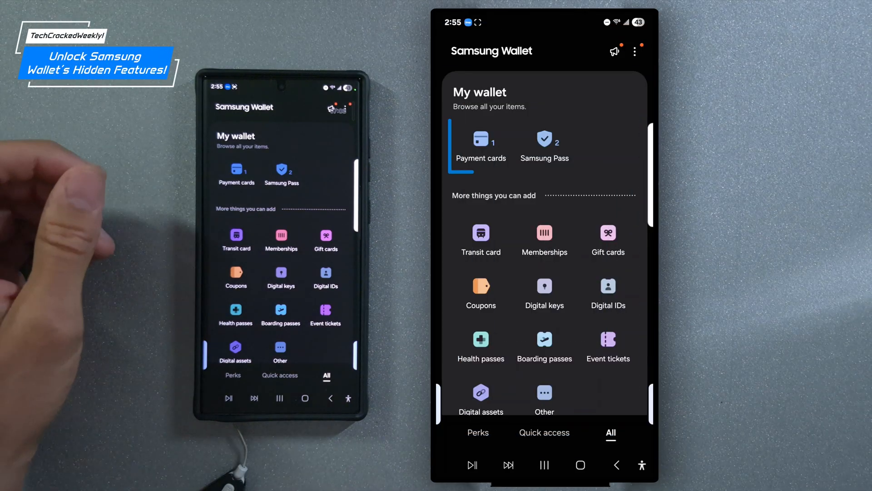
click(481, 141)
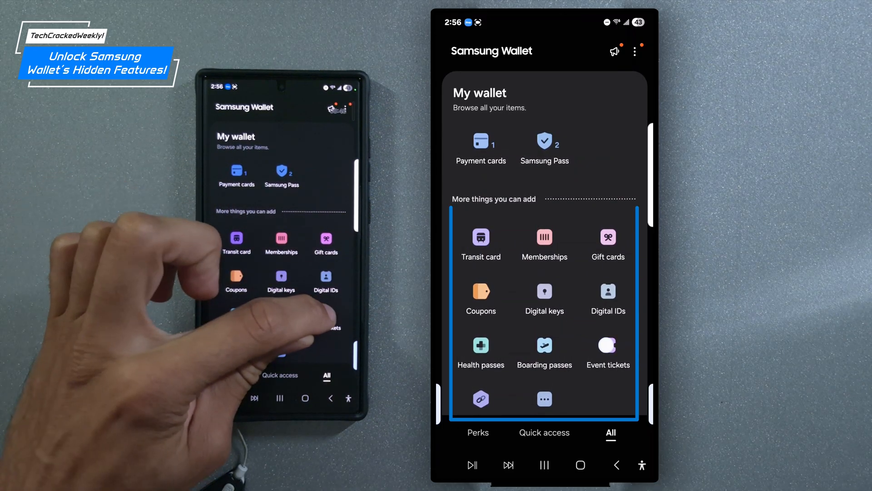
Step: Scroll the All tab to the Finance section with Send money and Samsung Money by SoFi
scroll(down, 3)
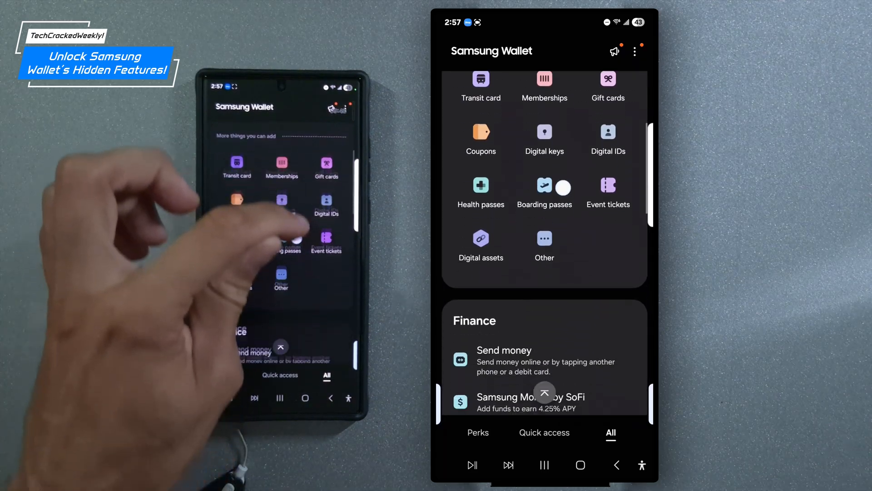
scroll(down, 3)
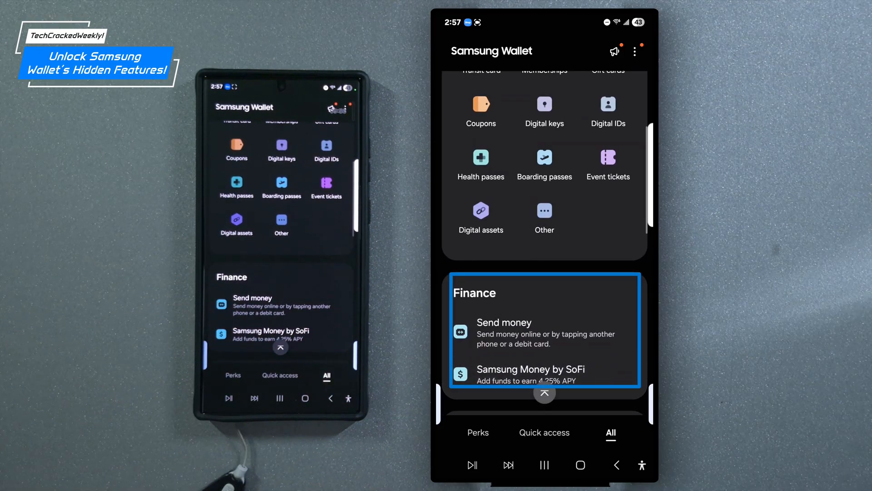
click(531, 374)
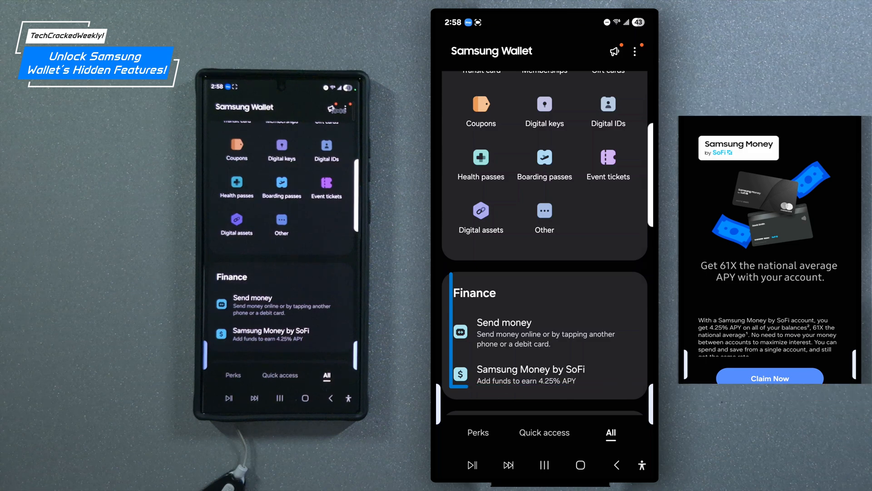
Step: Scroll further to the Perks section with Cash back, Gift card store and Promotions
scroll(down, 3)
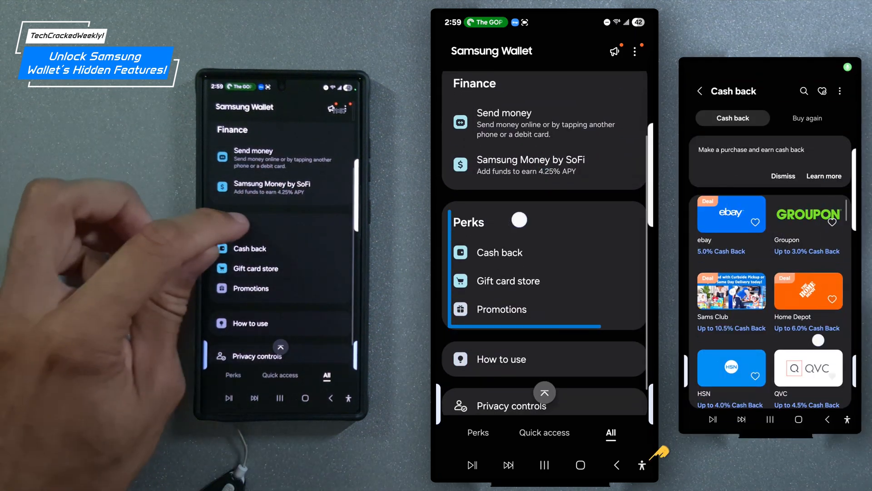
scroll(down, 3)
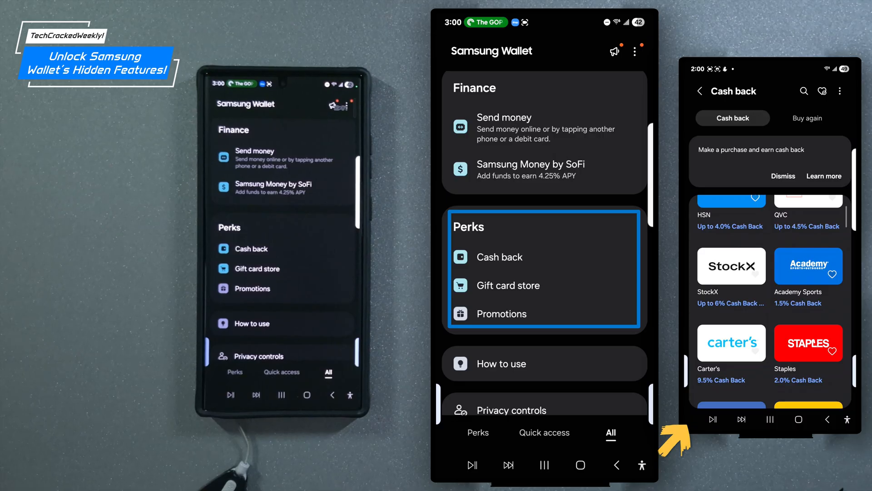
scroll(down, 3)
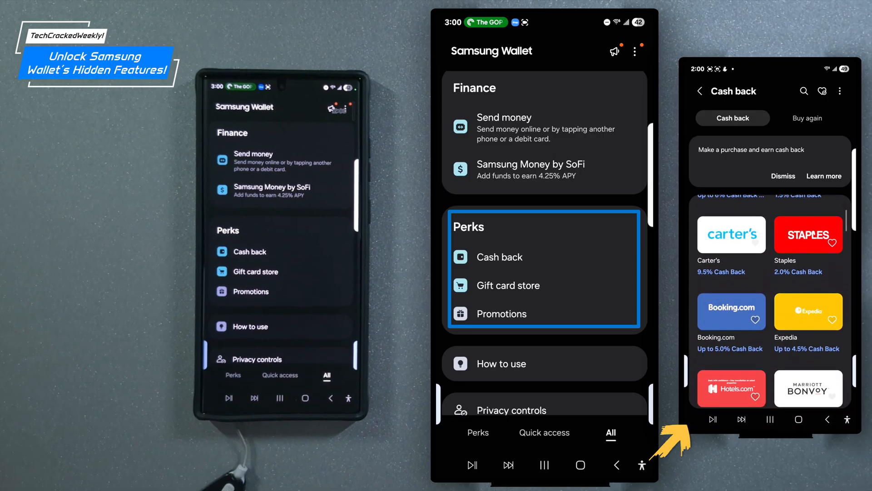
scroll(down, 3)
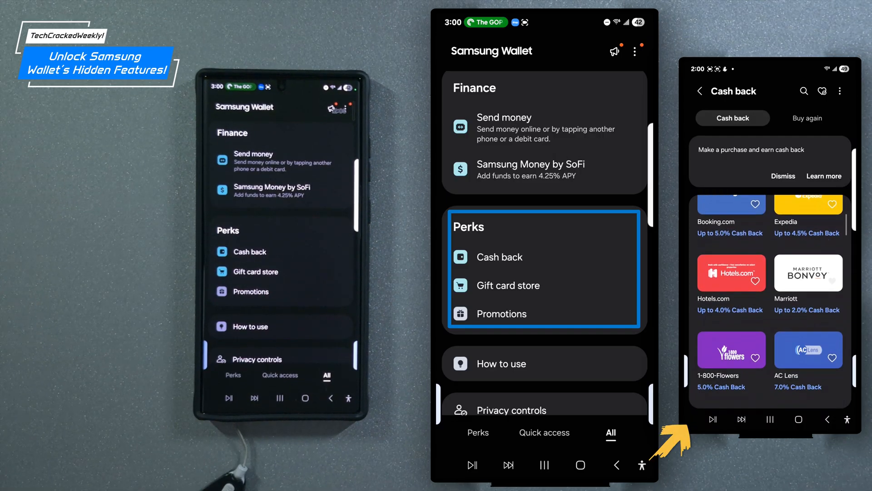
scroll(down, 3)
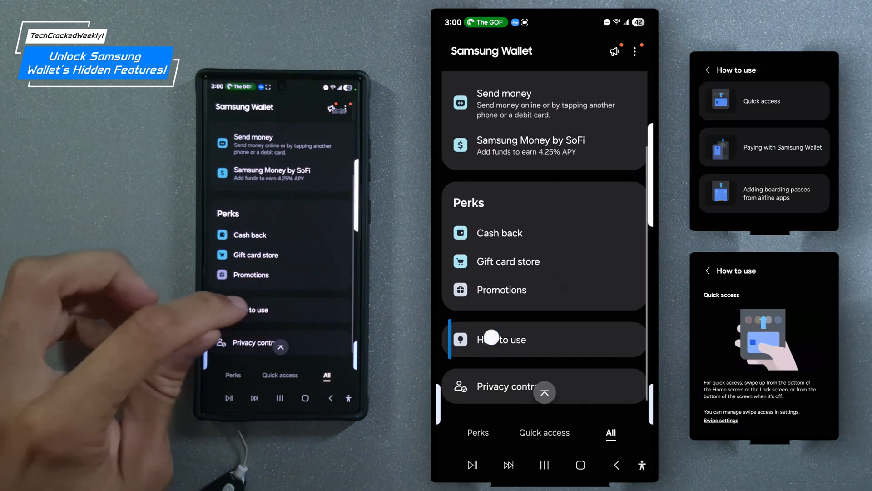
Step: Open Privacy controls listing the privacy notice, policy, rights and California statement
click(544, 340)
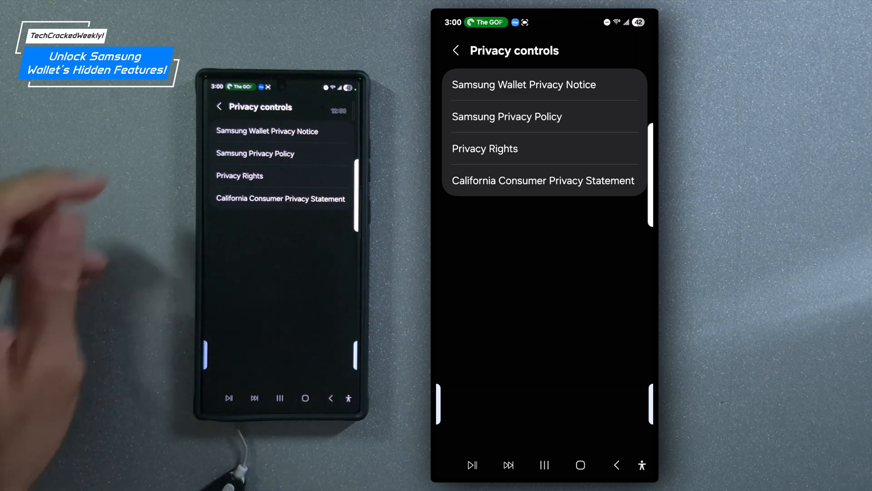
Step: Go back from Privacy controls to the My wallet overview
click(457, 50)
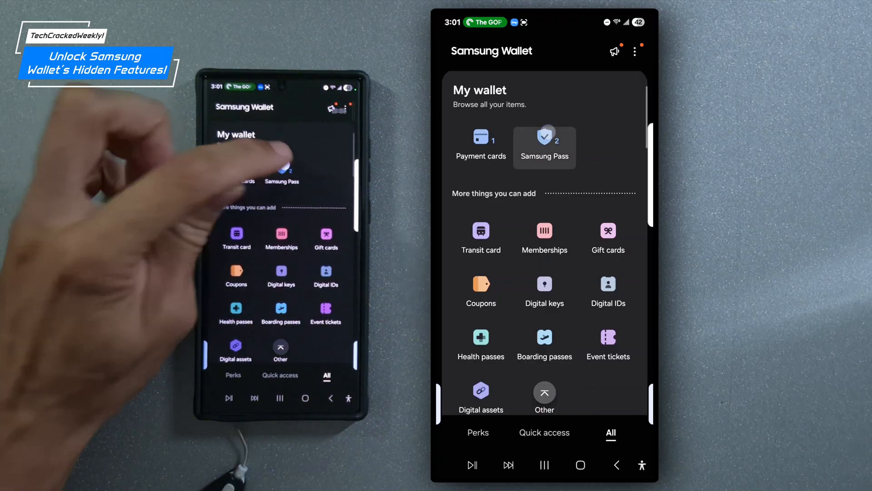
Step: Open Samsung Pass under My wallet, showing Sign-in info and Private info
click(545, 146)
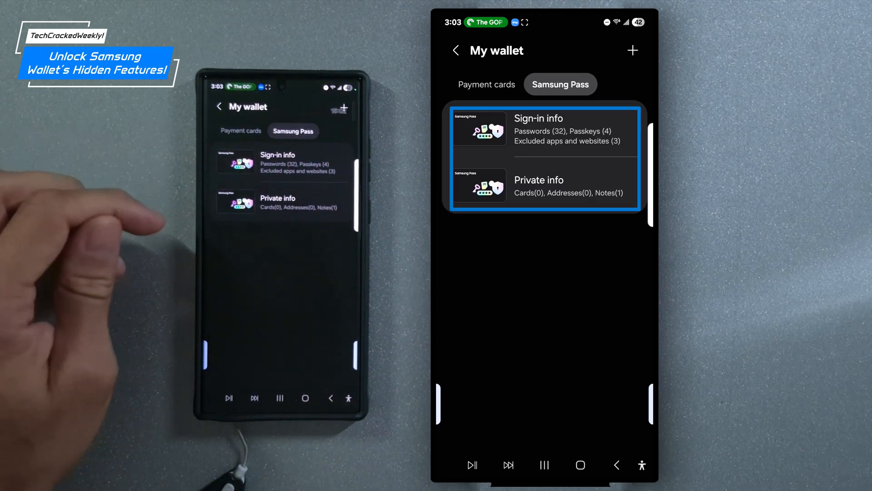
click(487, 85)
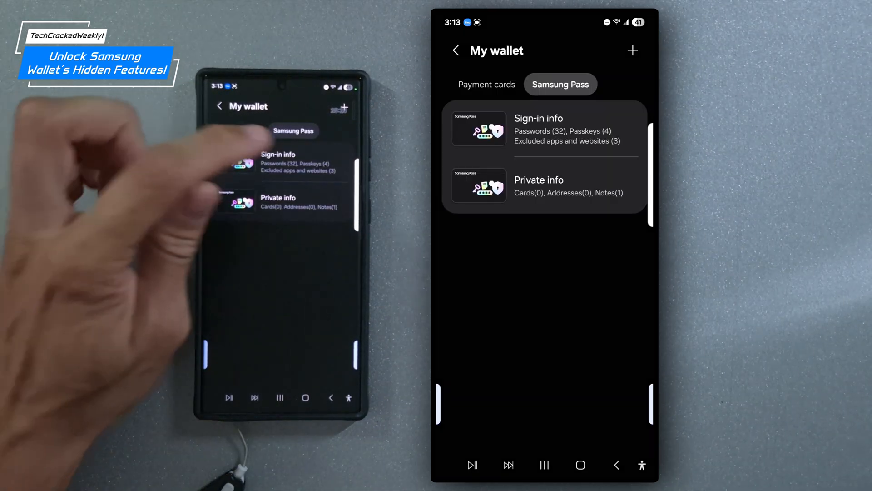
click(564, 192)
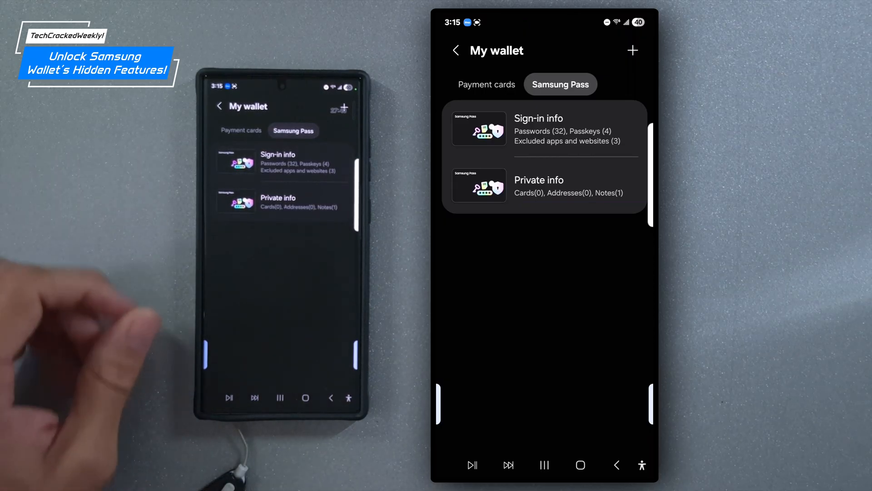
click(538, 129)
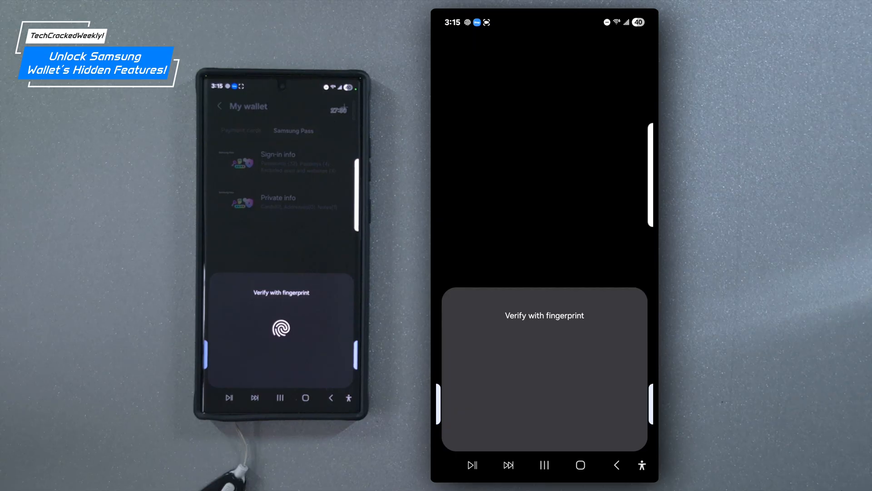
Step: Verify with fingerprint, check the empty Cards list, and return to the saved notes
click(280, 328)
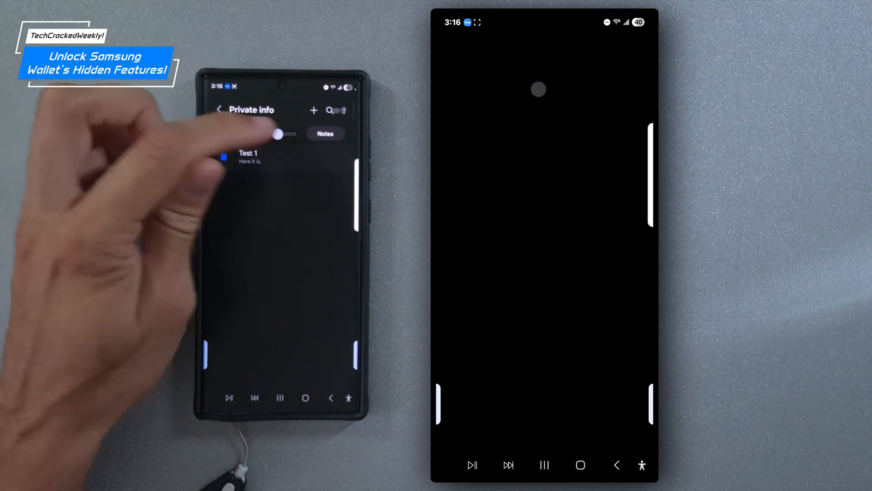
click(239, 133)
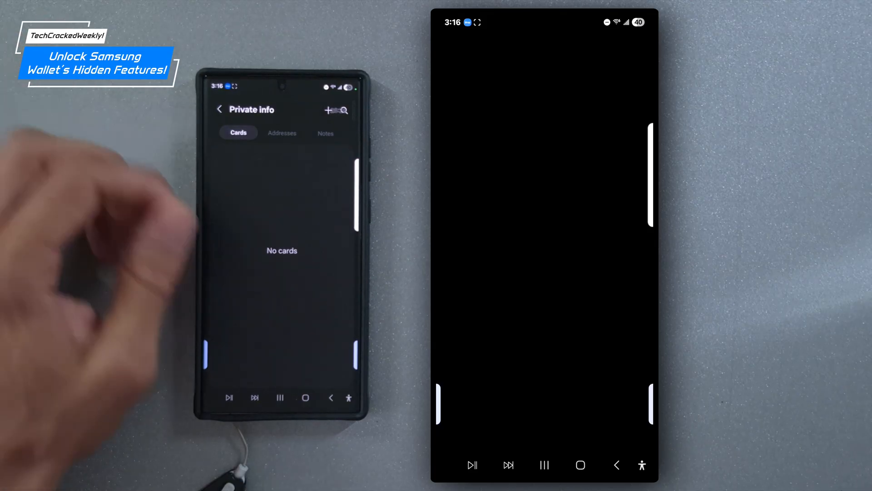
click(325, 133)
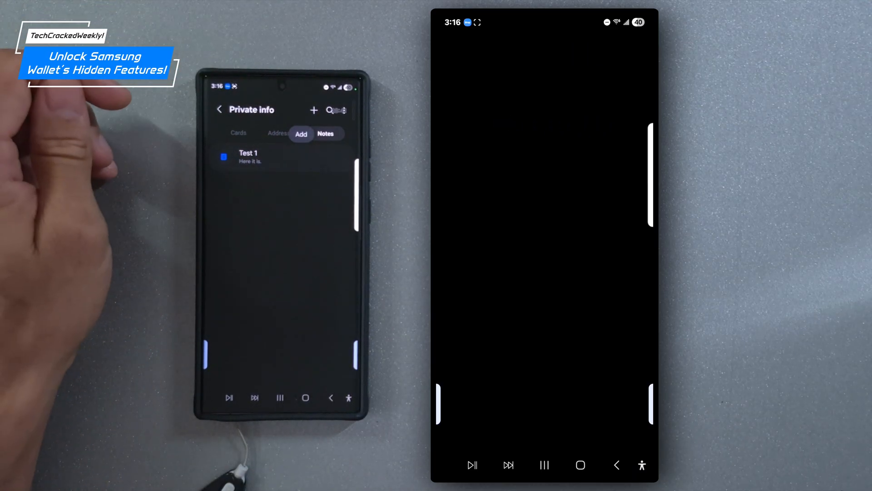
Step: Create and save a note titled 'Test 2' reading 'Its working'
click(314, 110)
text(Test 2)
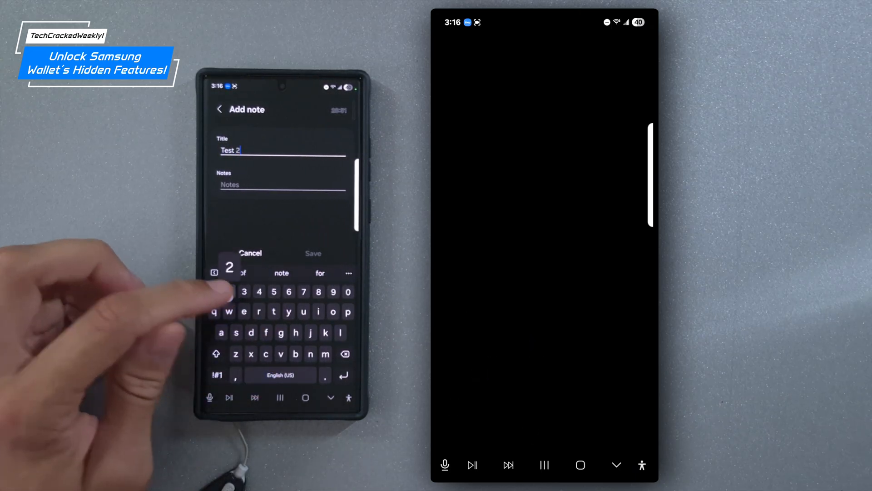
click(282, 185)
text(Its working)
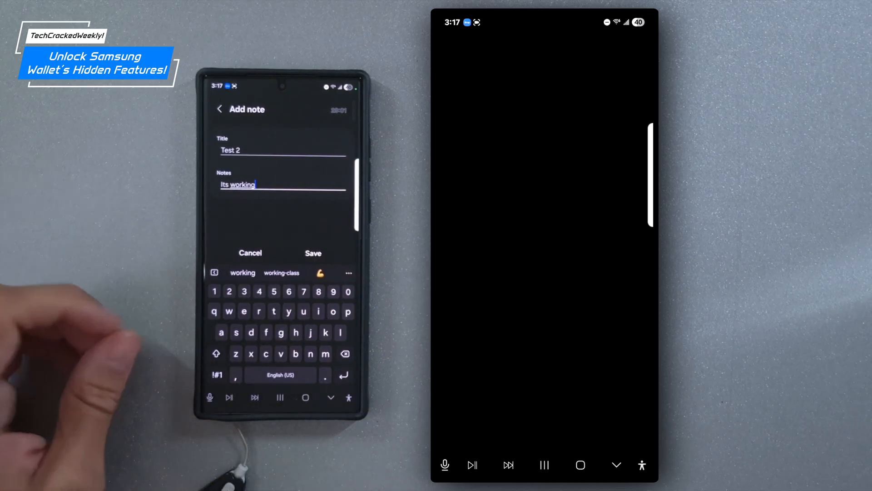
click(313, 253)
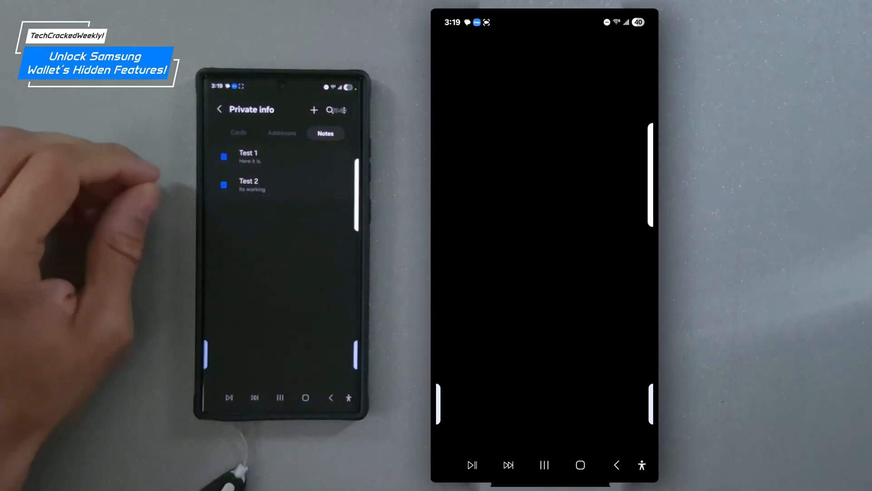
Step: Select notes Test 1 and Test 2, delete them both, then view the empty addresses
click(268, 156)
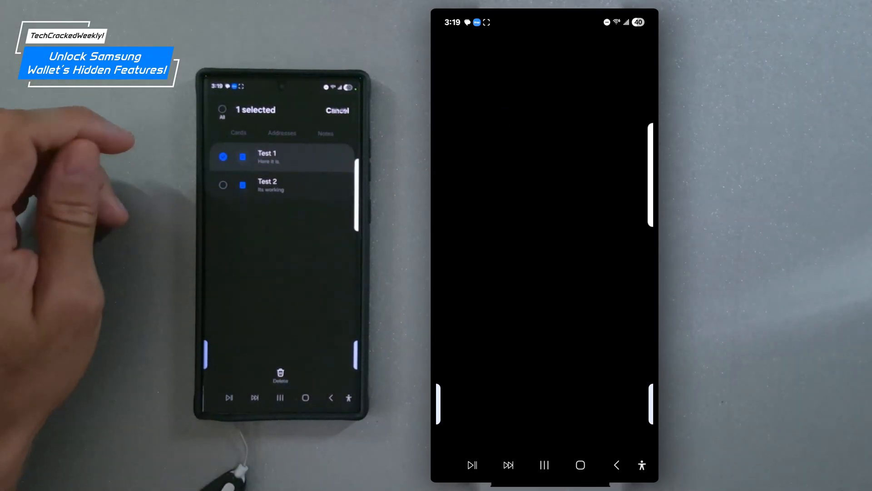
click(224, 184)
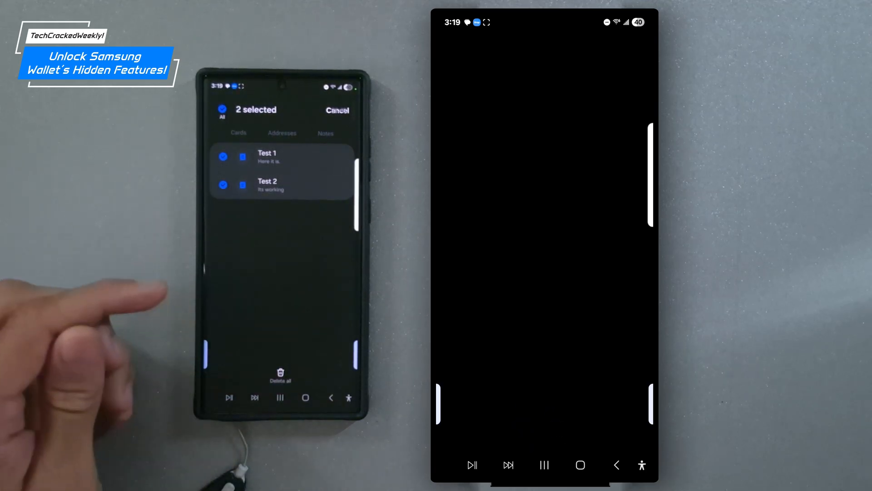
click(282, 373)
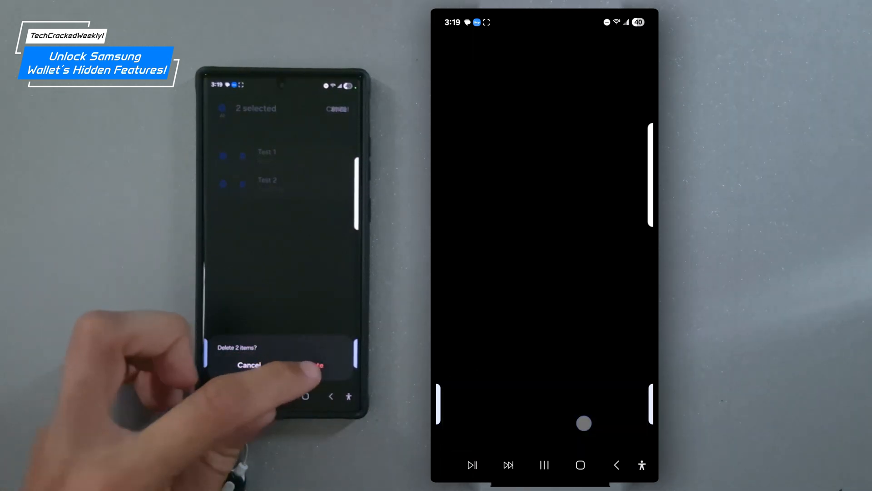
click(320, 366)
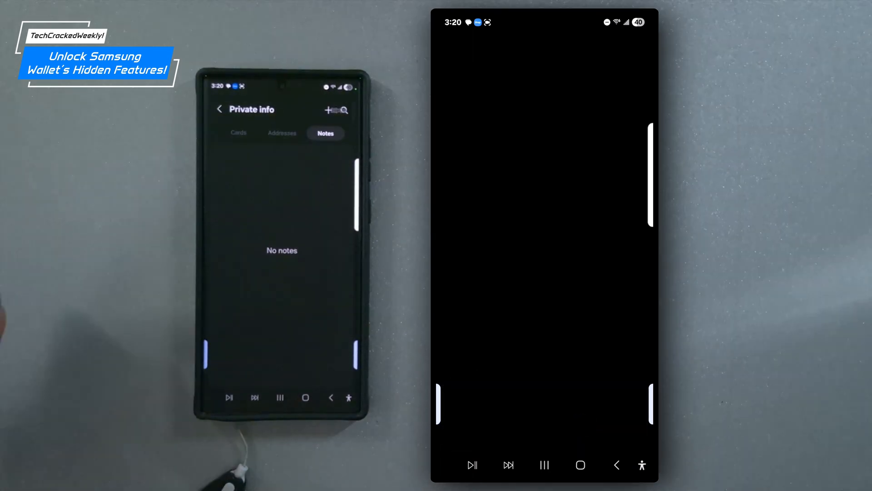
click(282, 133)
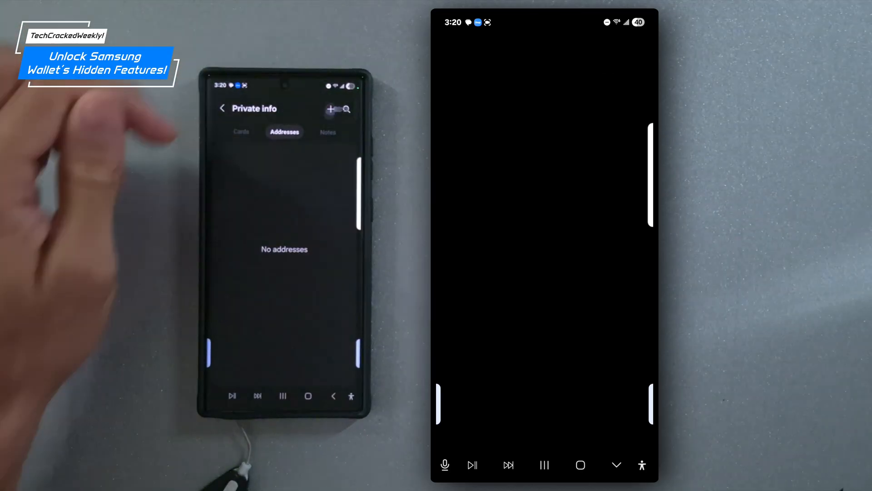
Step: View the Add address form, cancel without saving, and return to Samsung Pass via Cards
click(331, 109)
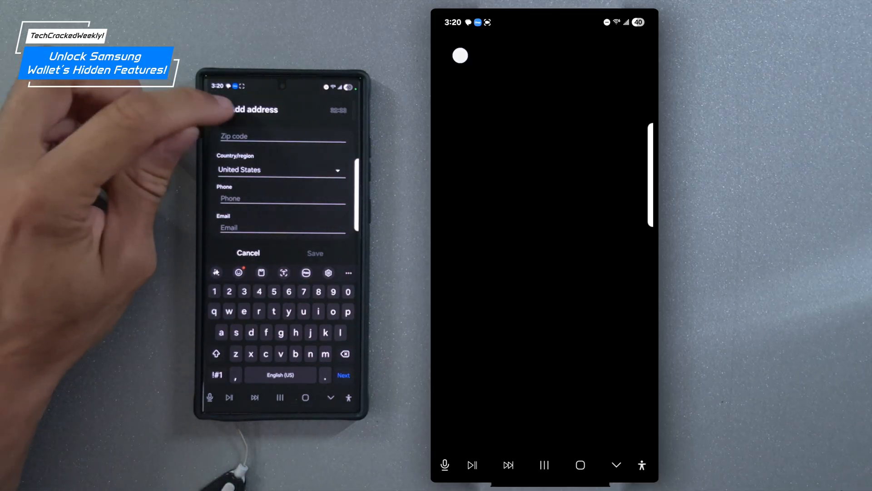
click(248, 252)
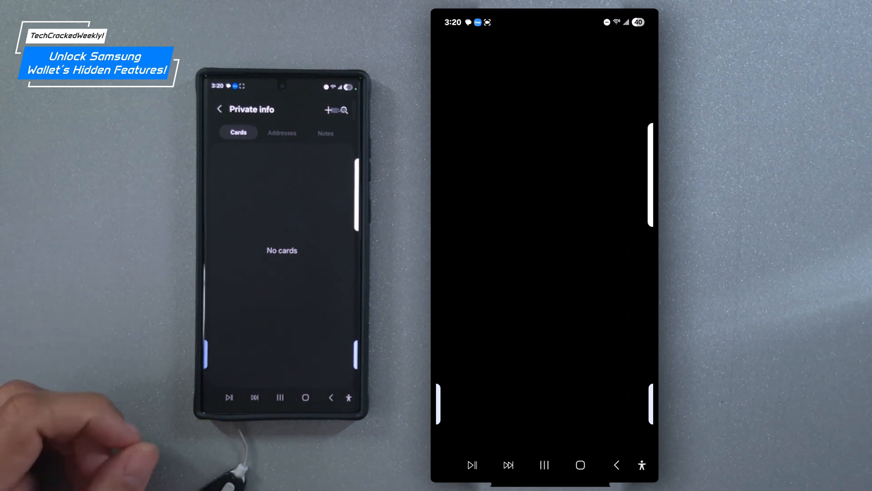
click(218, 109)
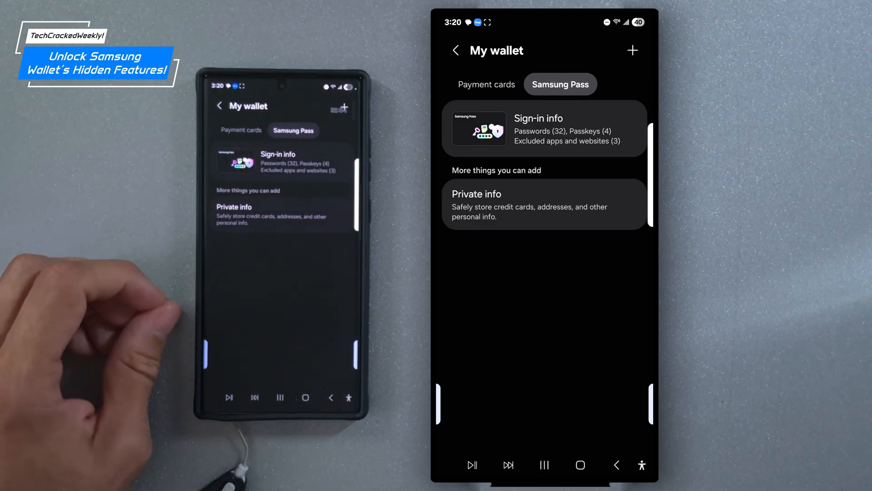
Step: Return from My wallet to the wallet's All overview of item types
click(456, 50)
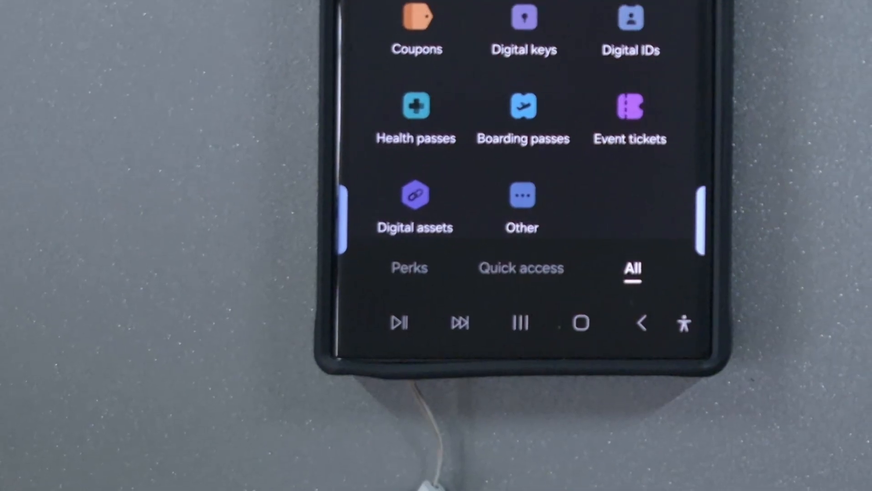
Step: Scroll the All list to reveal Payment cards (one card) and Samsung Pass
scroll(down, 3)
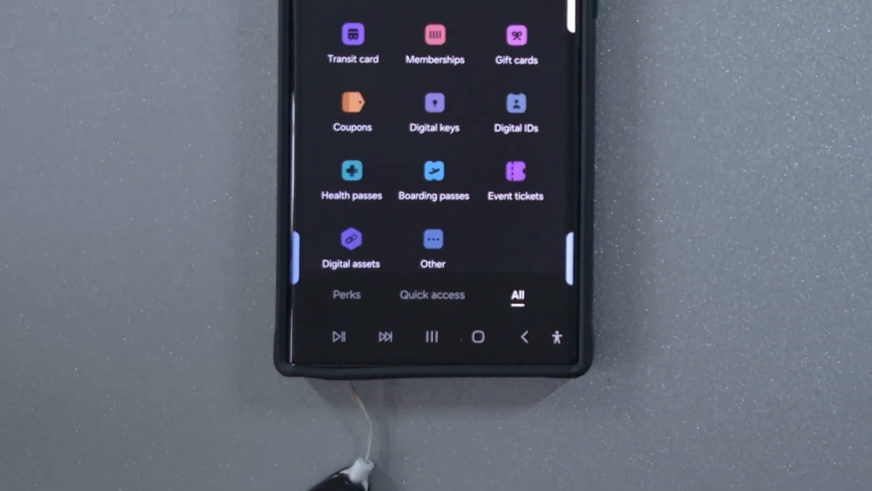
scroll(down, 3)
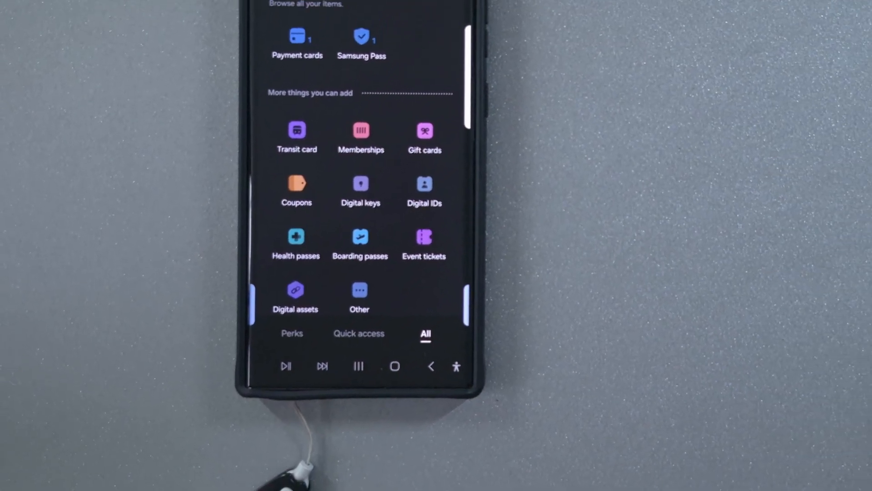